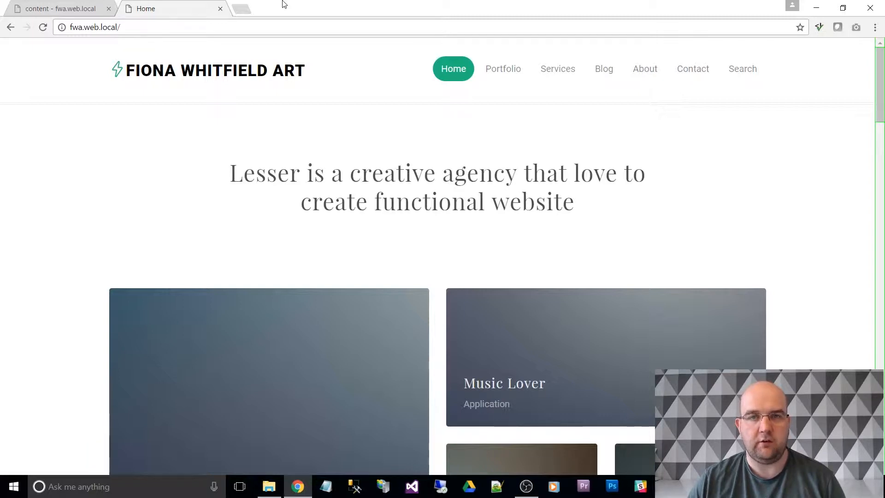
Switch from the live site to the back office and open the Developer section.
click(56, 8)
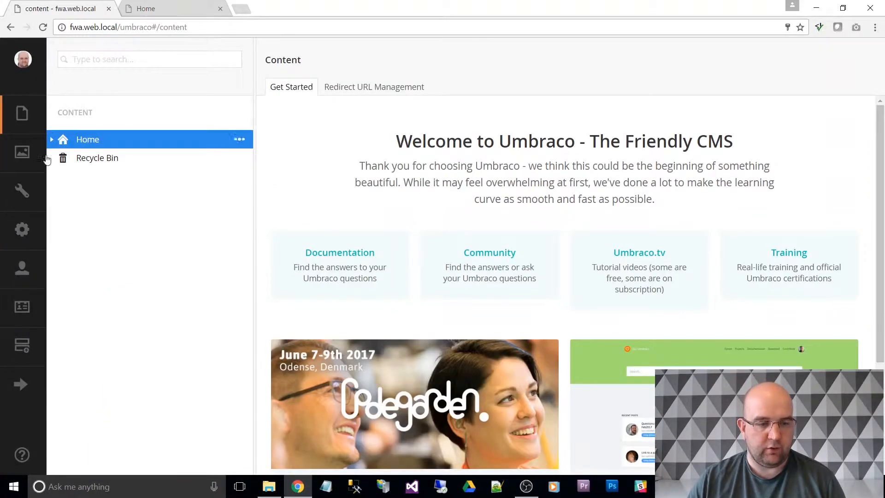
click(23, 229)
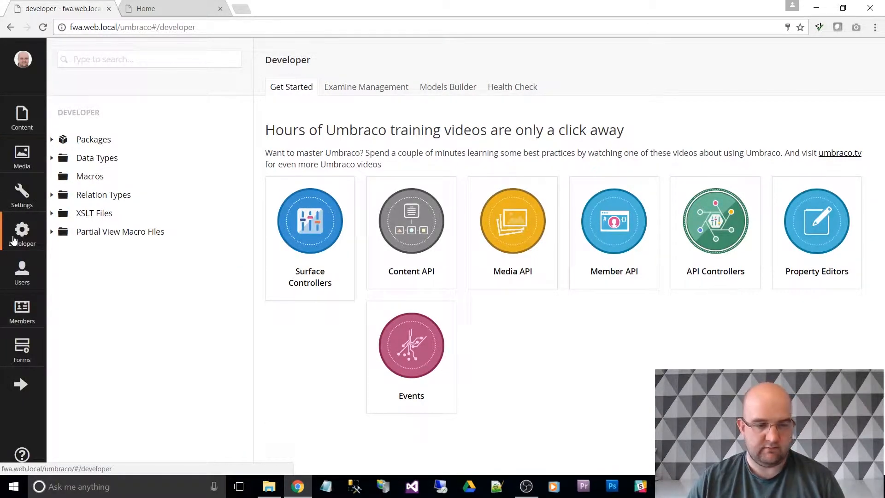
Search the online package catalogue for 'google analytics'.
click(93, 139)
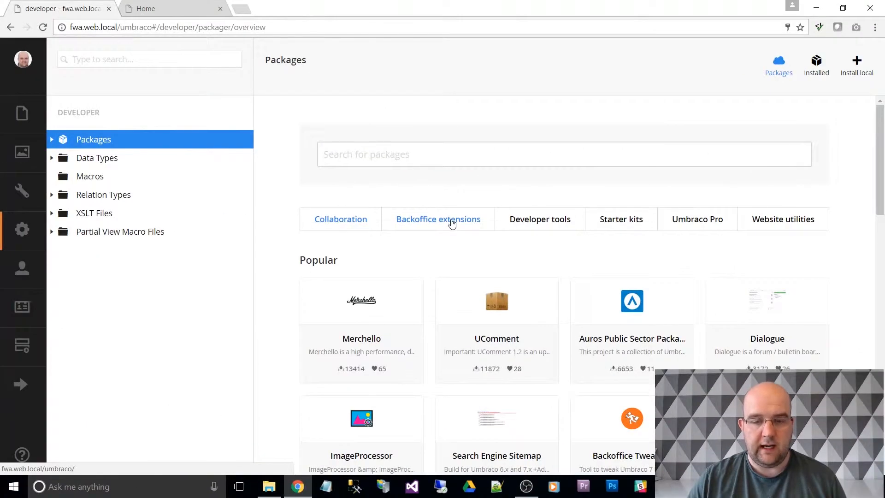
click(437, 219)
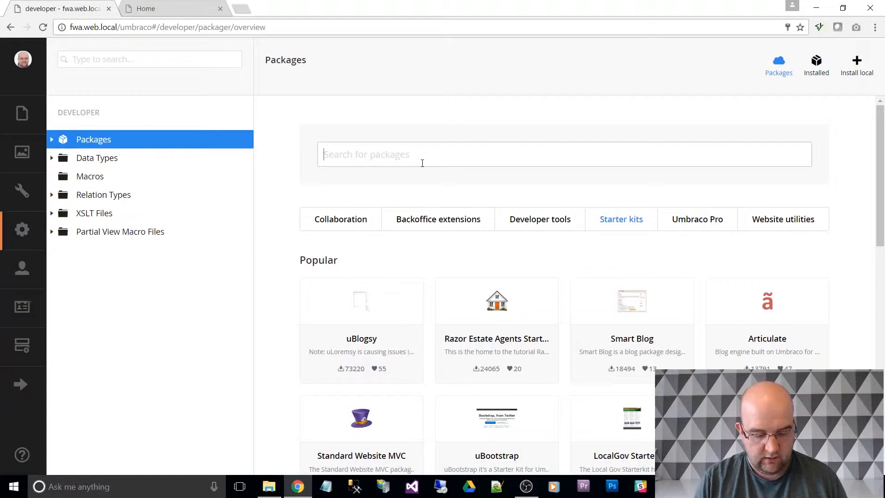
text(google ana)
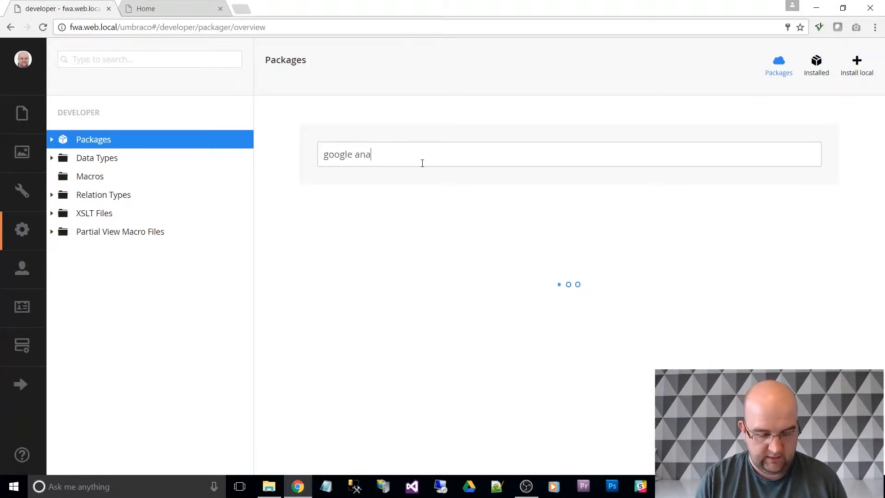
text(lytics)
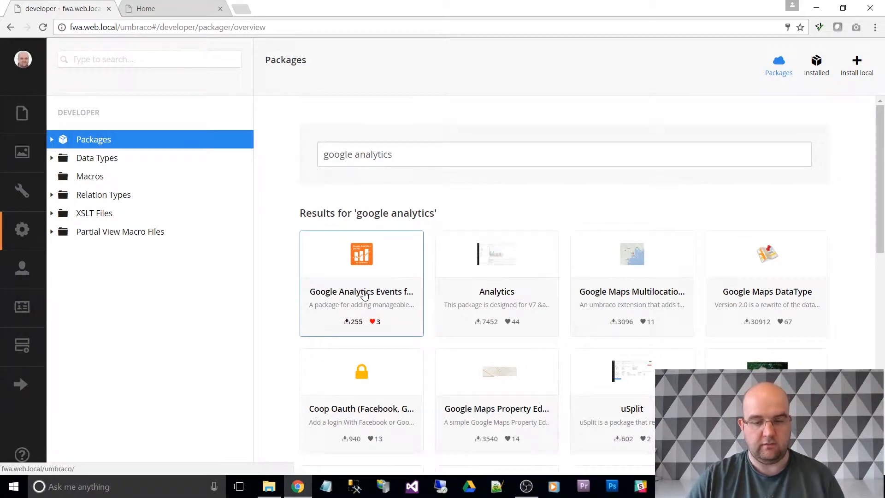
Open the Google Analytics Events for Umbraco package and read its readme.
click(360, 284)
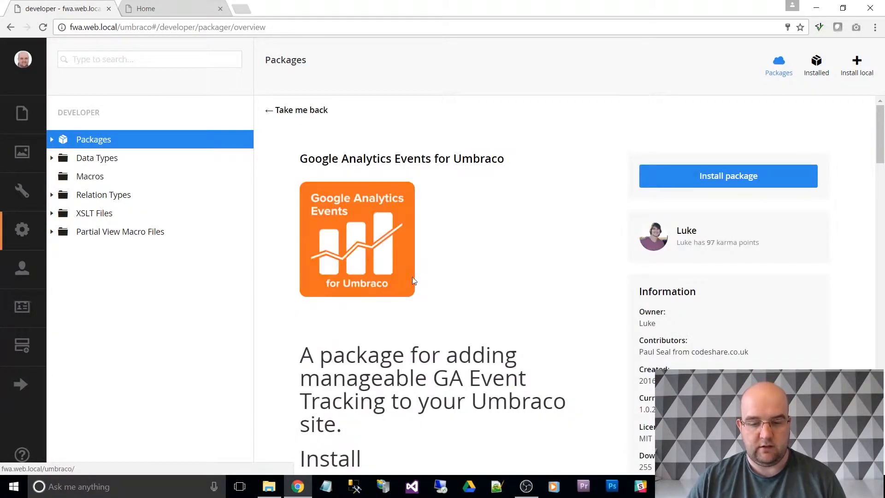
scroll(down, 3)
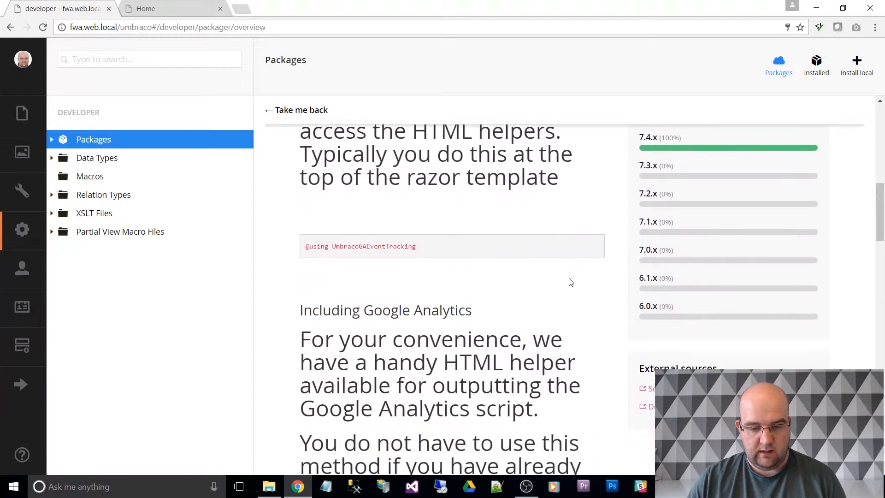
scroll(up, 3)
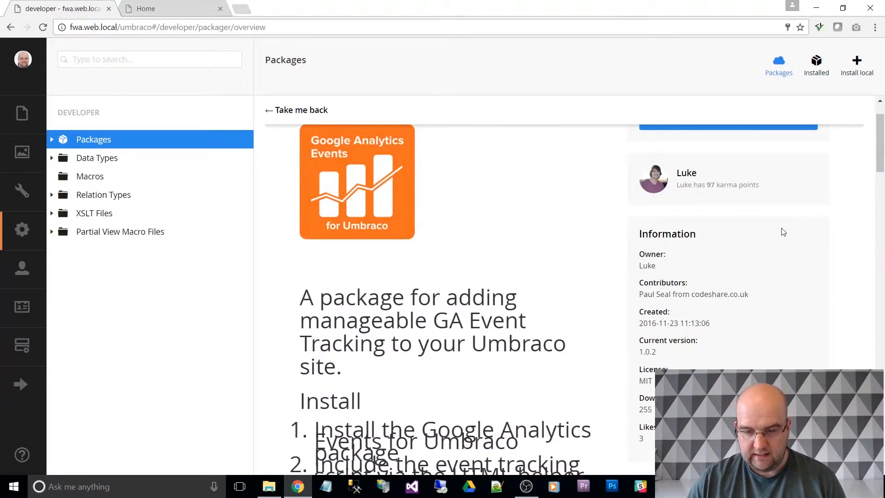
scroll(down, 3)
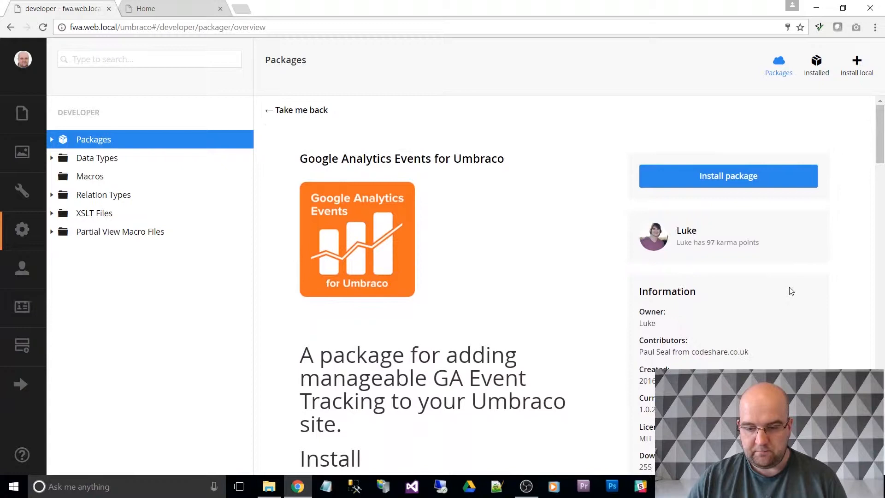
mouse_move(728, 176)
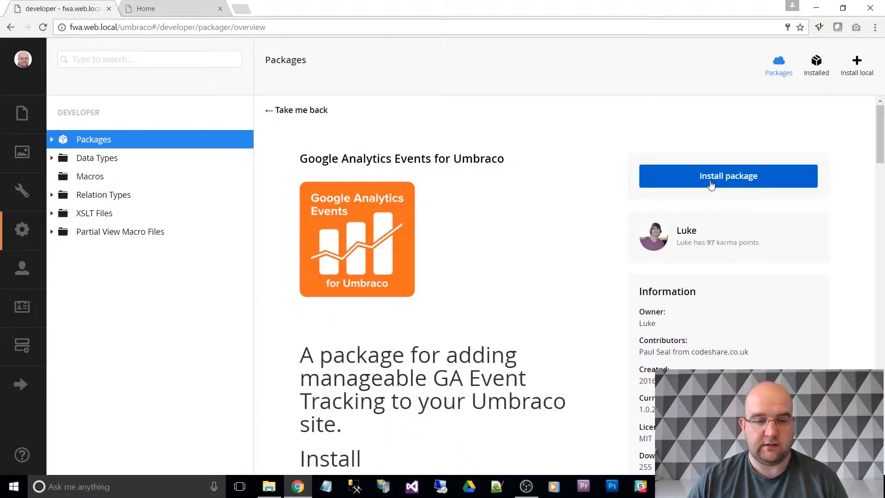
mouse_move(798, 193)
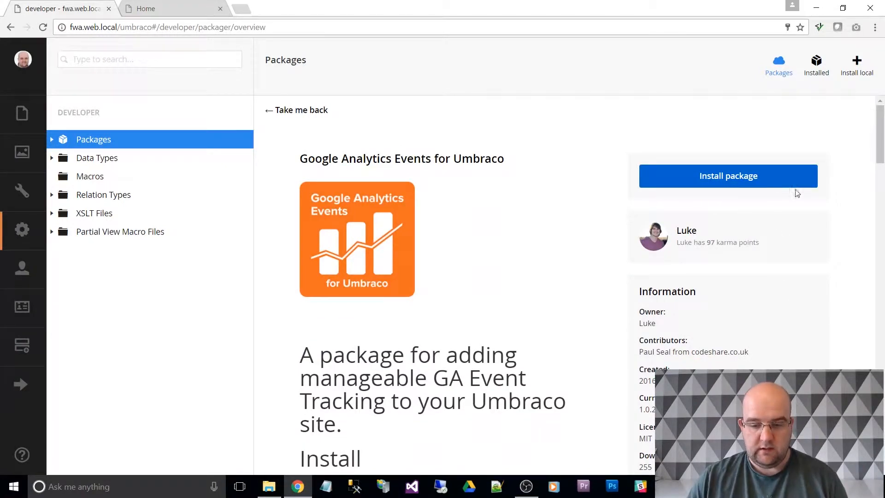
scroll(down, 3)
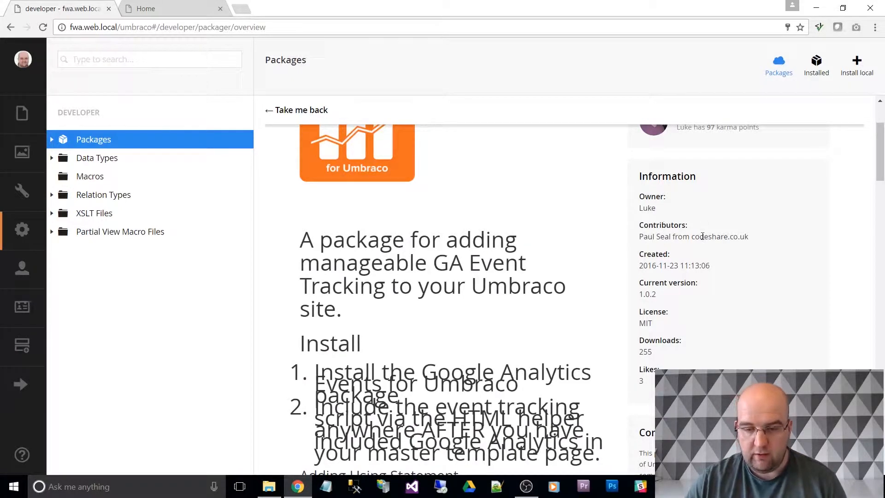
mouse_move(751, 288)
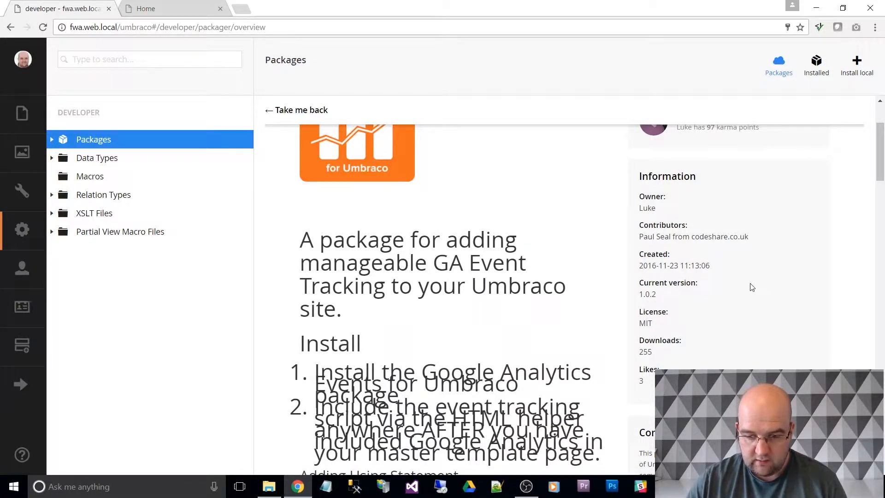
scroll(down, 3)
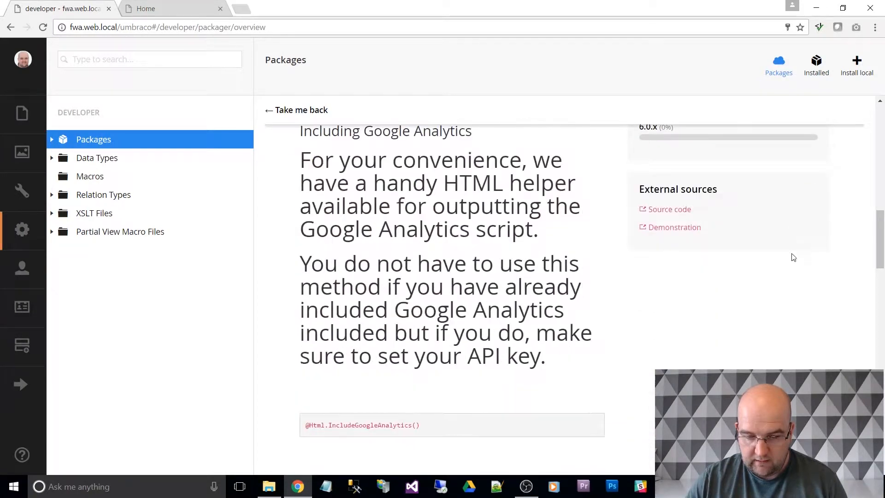
scroll(down, 3)
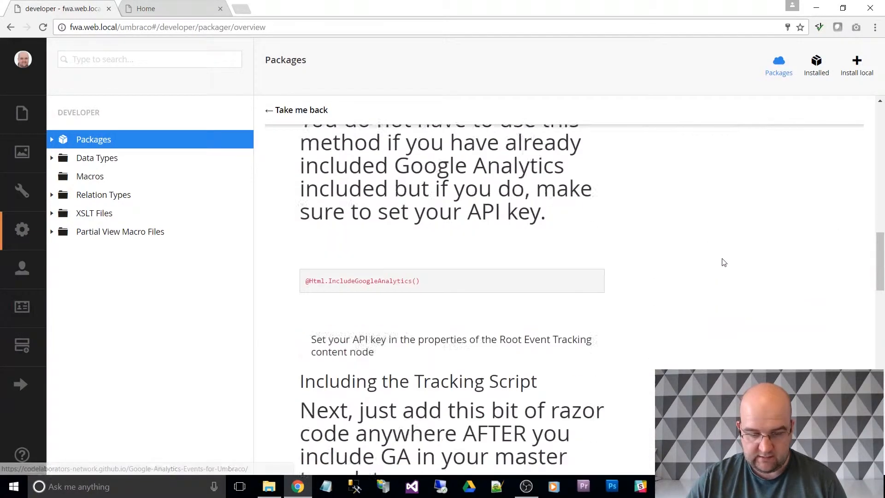
scroll(down, 3)
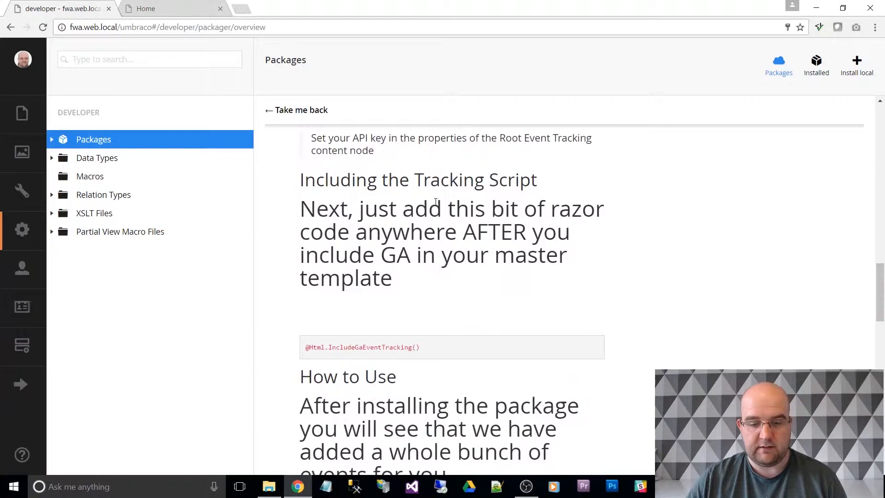
scroll(down, 3)
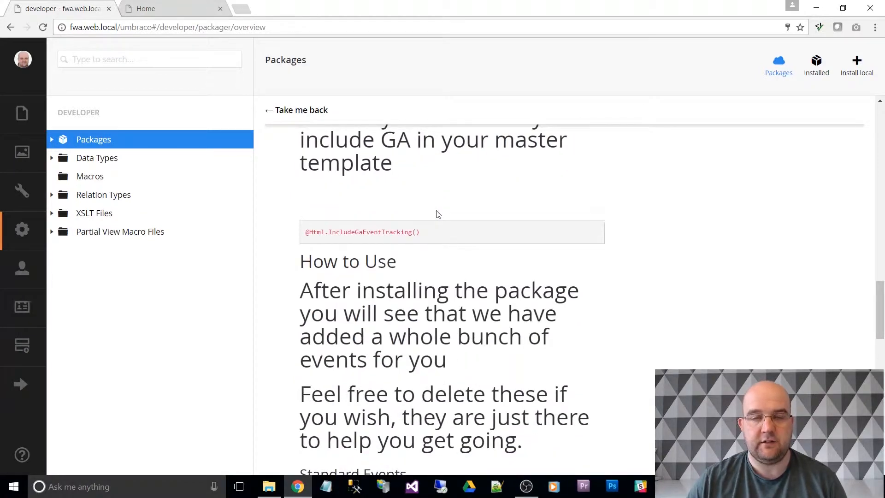
scroll(up, 3)
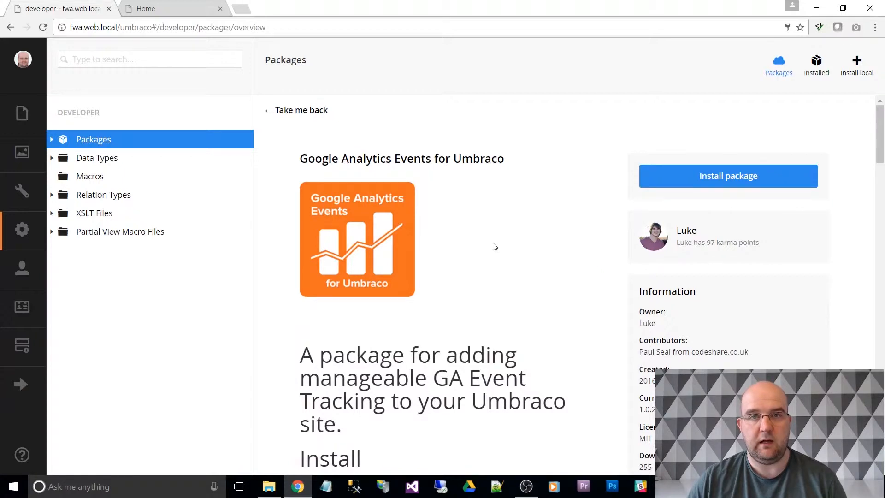
mouse_move(729, 165)
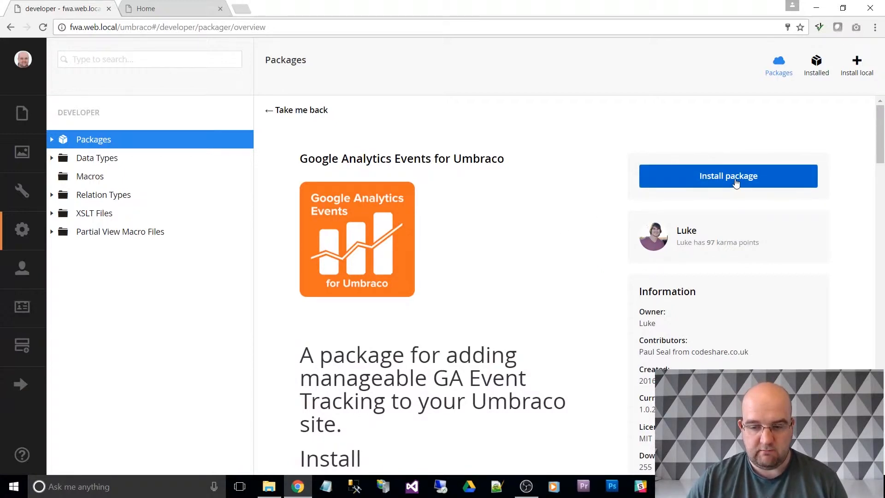
Accept the terms of use and install the Google Analytics Events package.
click(729, 176)
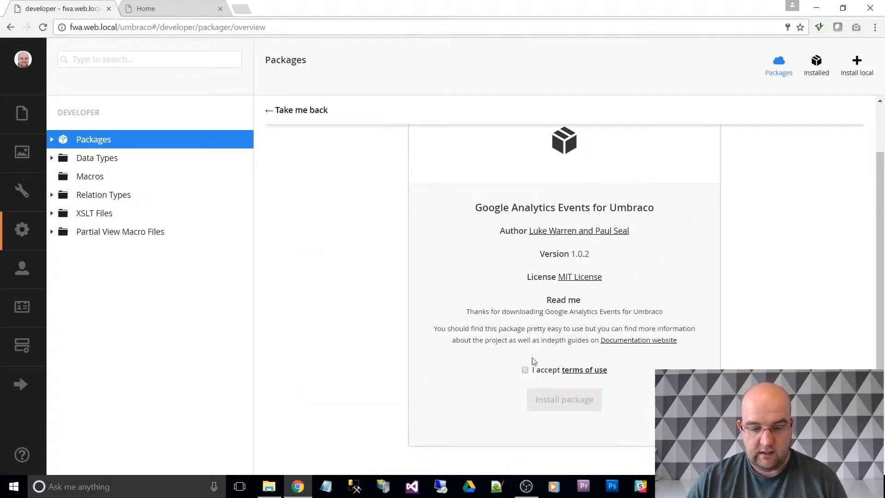
click(524, 369)
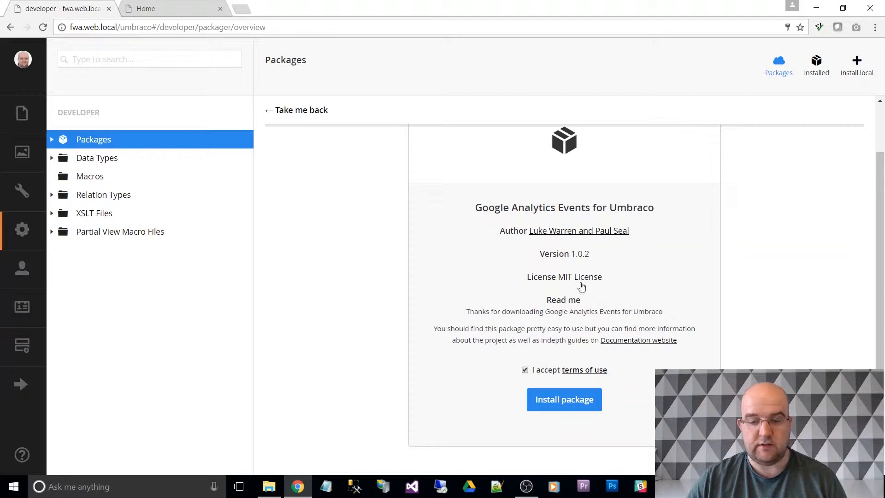
mouse_move(729, 244)
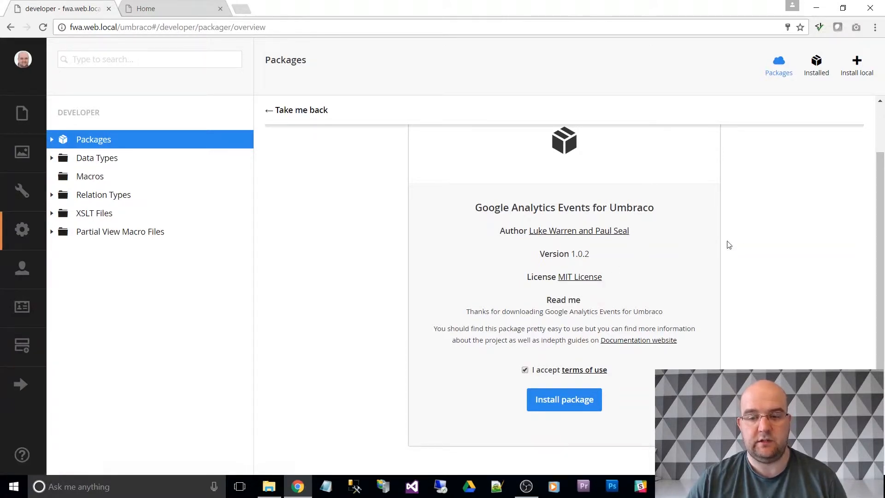
mouse_move(741, 245)
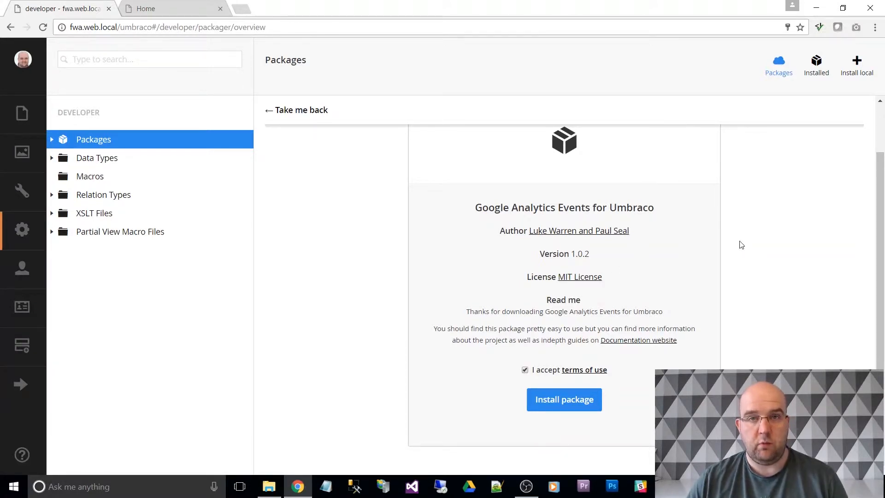
mouse_move(564, 399)
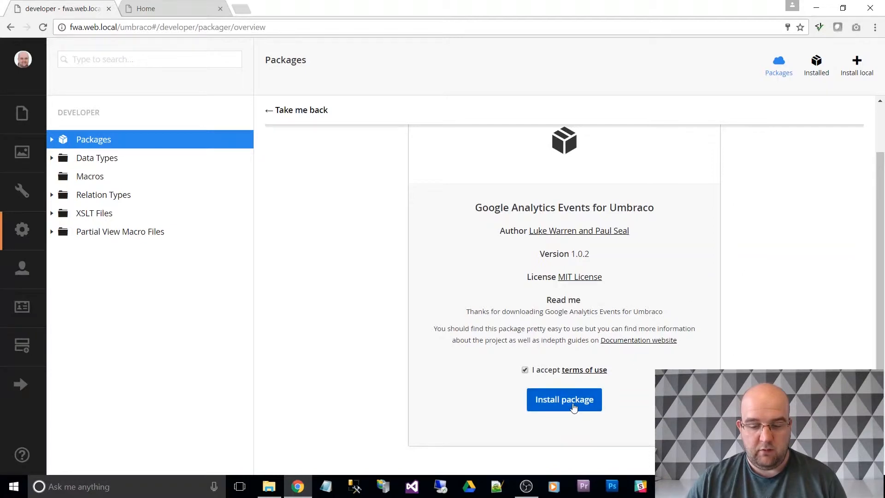
mouse_move(524, 377)
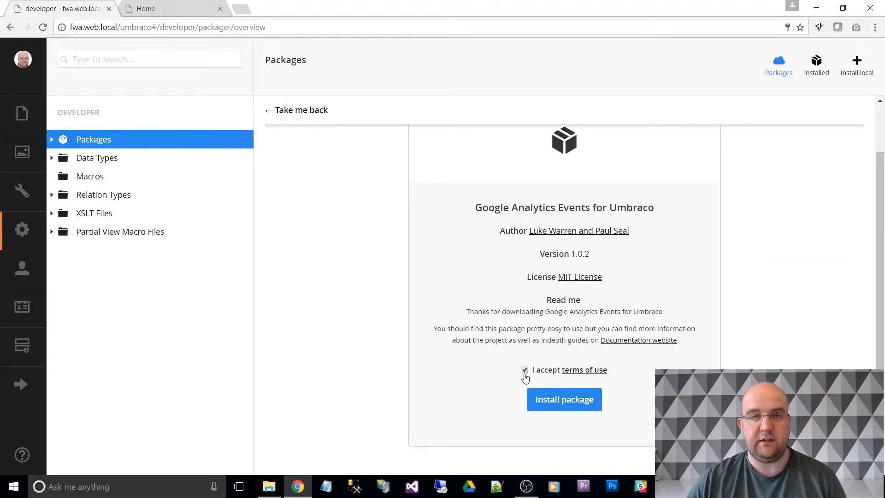
click(564, 399)
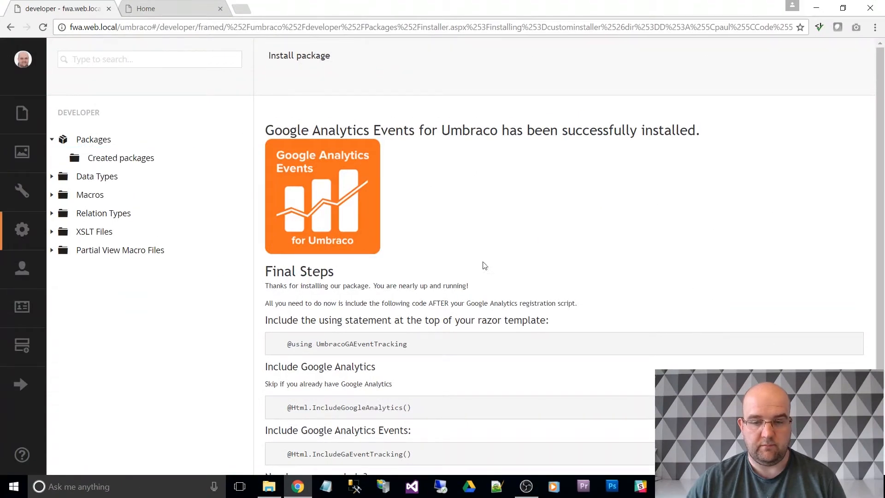
mouse_move(721, 207)
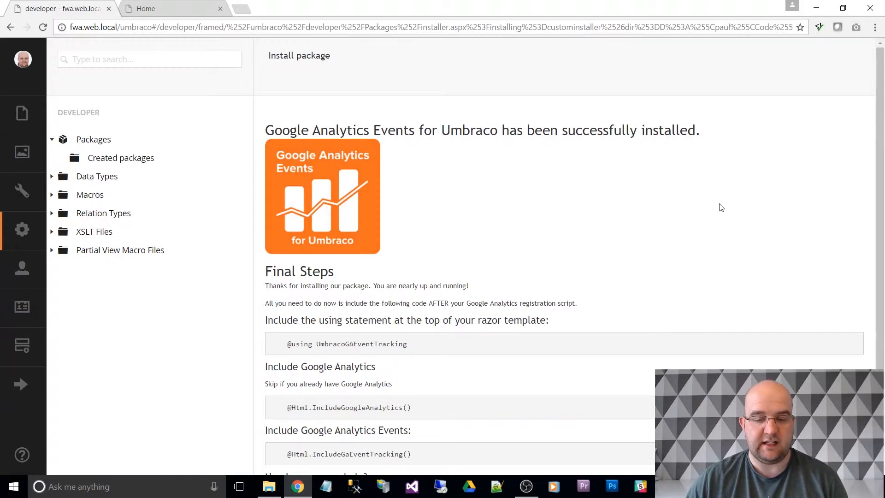
Scroll down to review the Final Steps tracking code snippets.
scroll(down, 3)
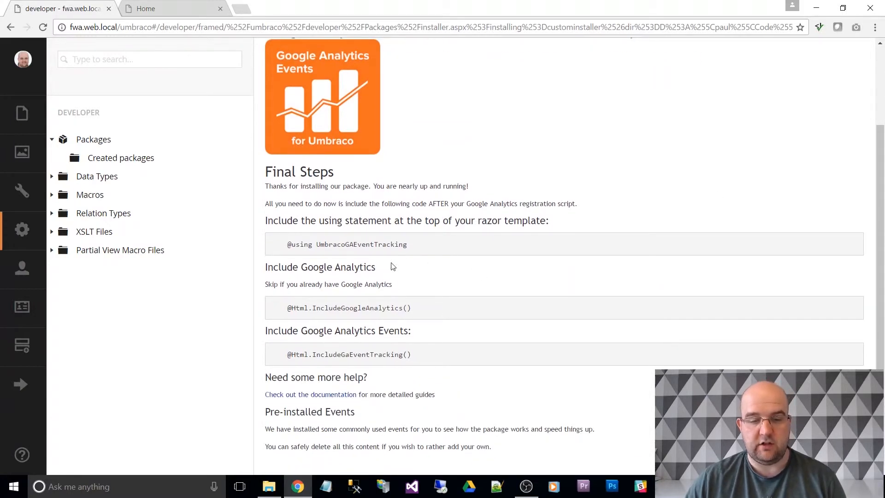
mouse_move(425, 253)
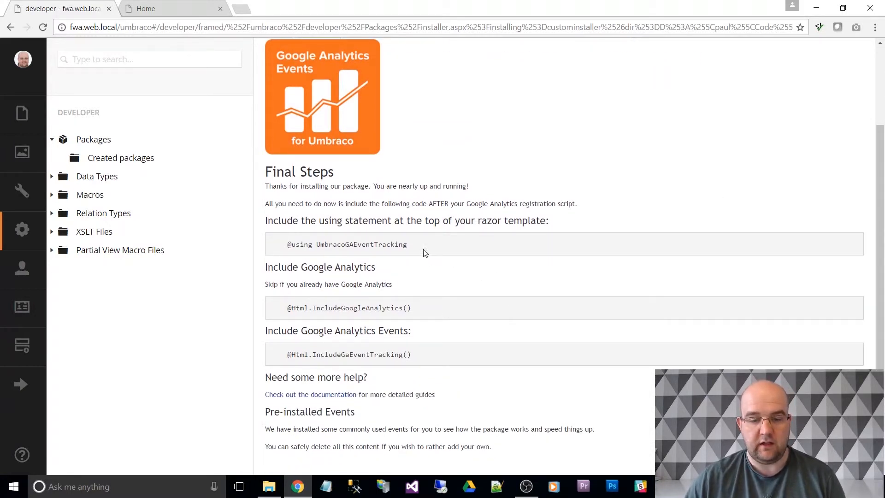
mouse_move(511, 265)
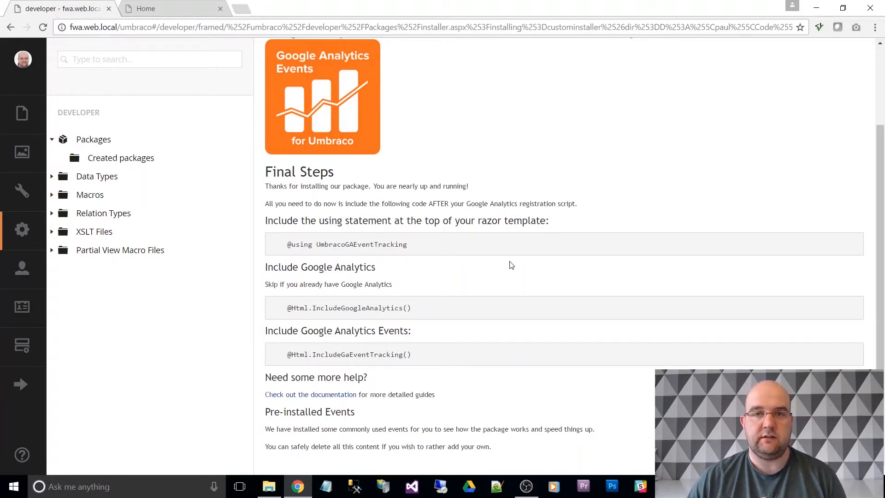
mouse_move(519, 253)
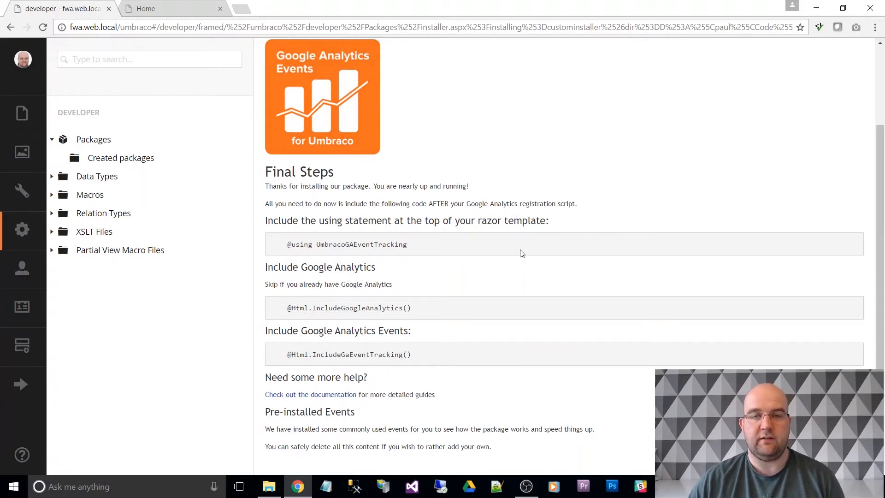